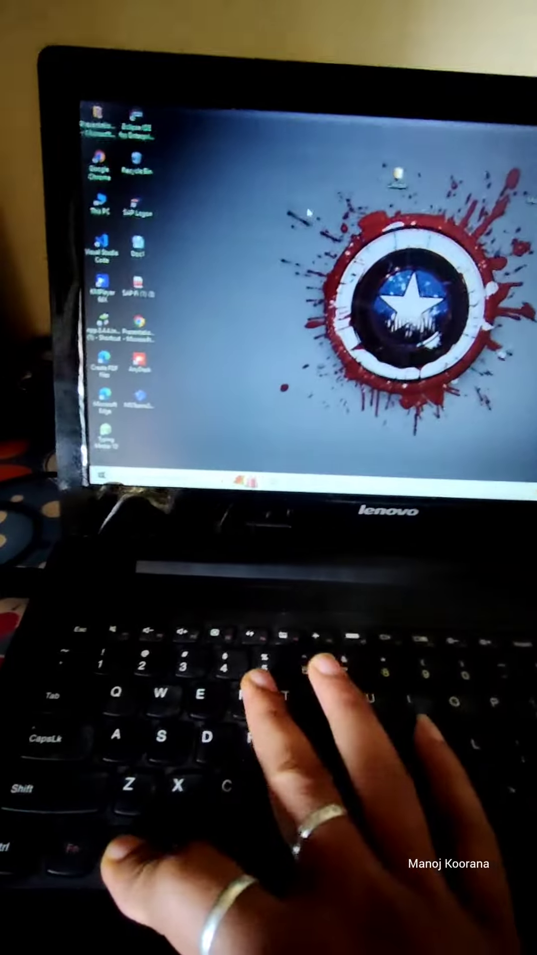
Launch System Configuration by running the msconfig command from the Run box.
{"action": "key", "text": "Win+r"}
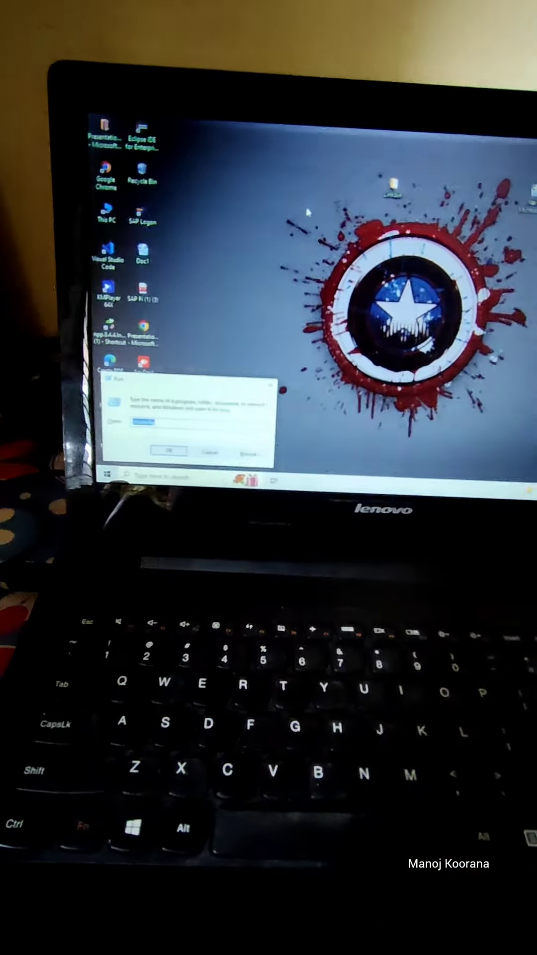
{"action": "type", "text": "msconfig"}
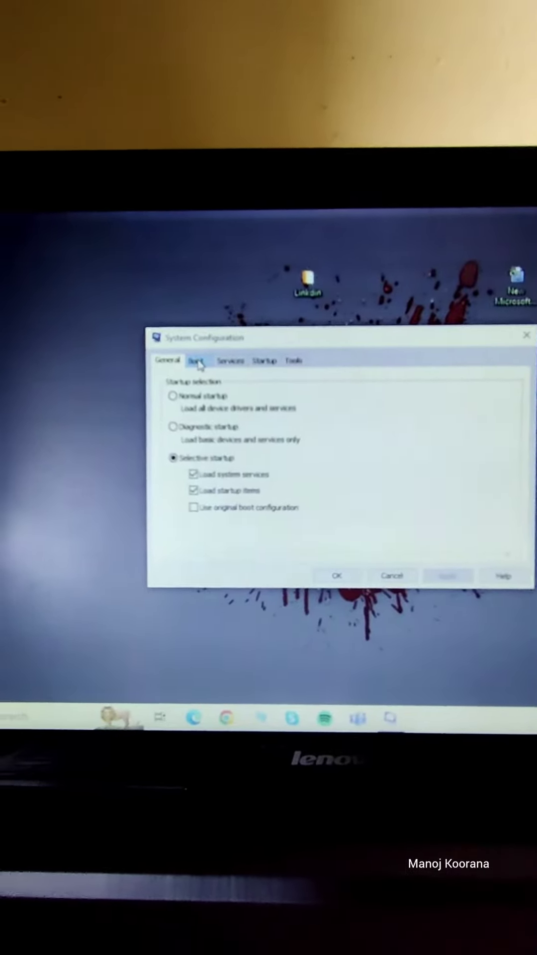
Enable the 'Number of processors' limit in the Boot advanced options, showing 4 processors.
{"action": "left_click", "coordinate": [189, 362]}
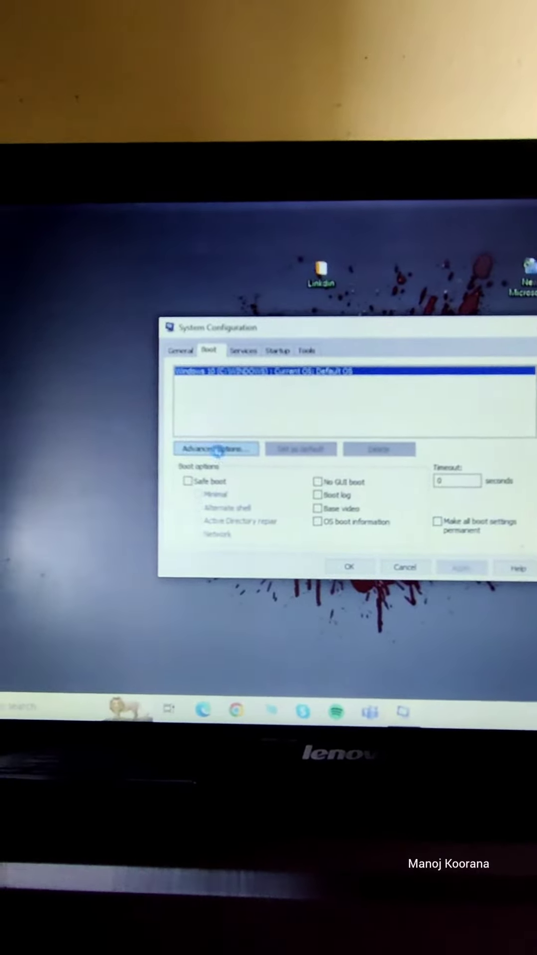
{"action": "left_click", "coordinate": [216, 448]}
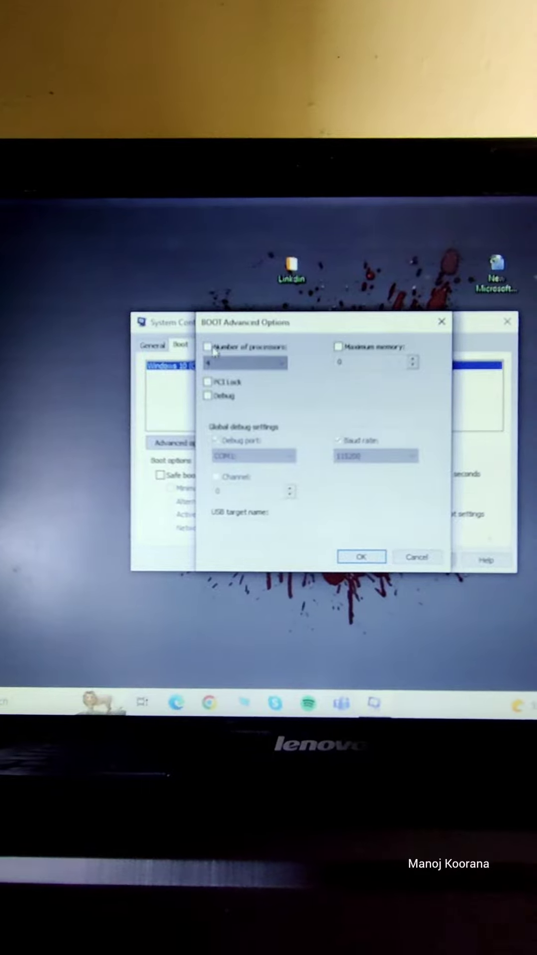
{"action": "left_click", "coordinate": [206, 346]}
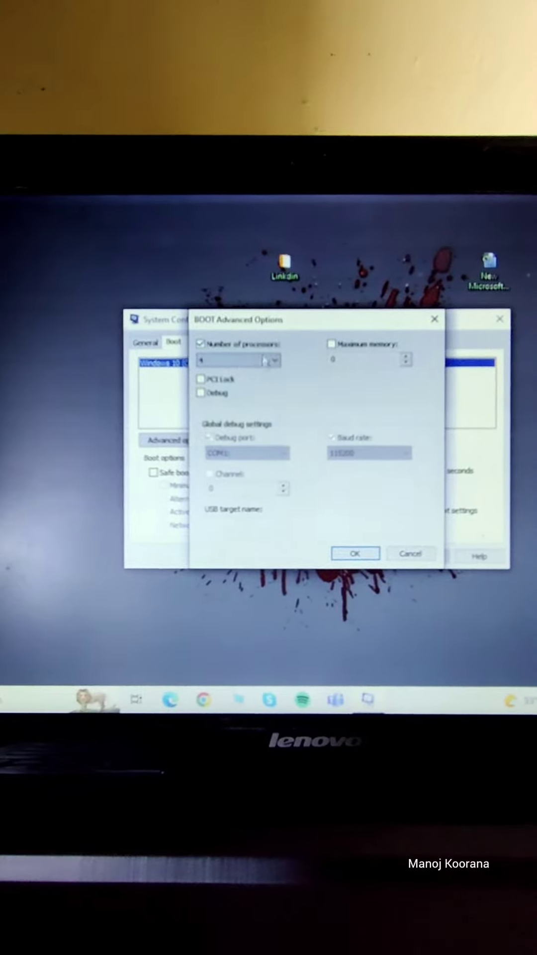